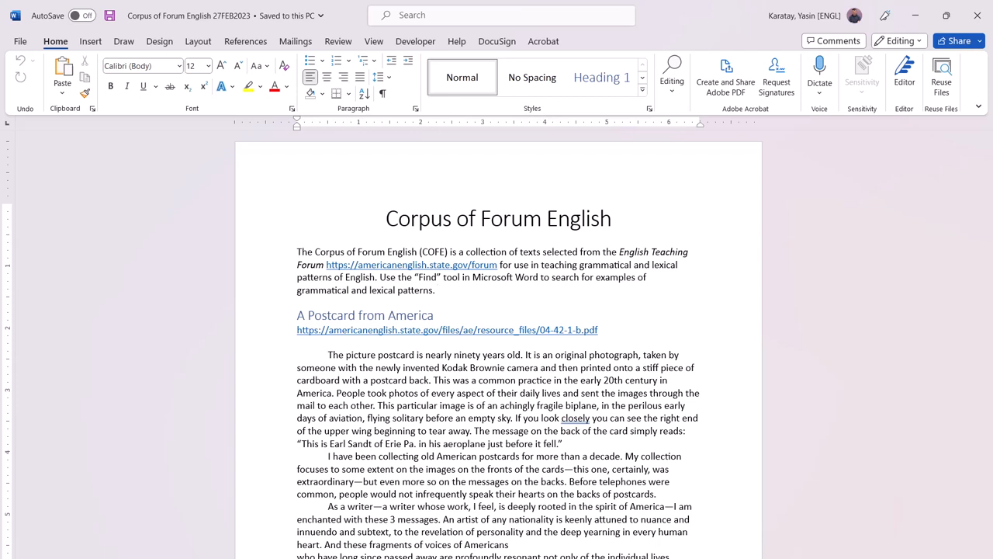
# Step: Show the Navigation search pane for the Corpus of Forum English document via Ctrl+F
pyautogui.click(438, 290)
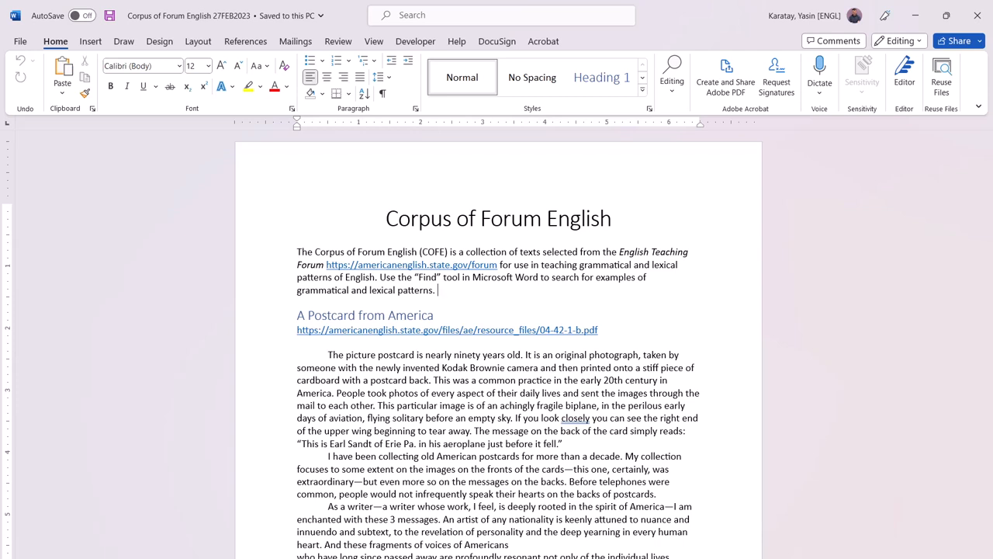
pyautogui.press('Ctrl+F')
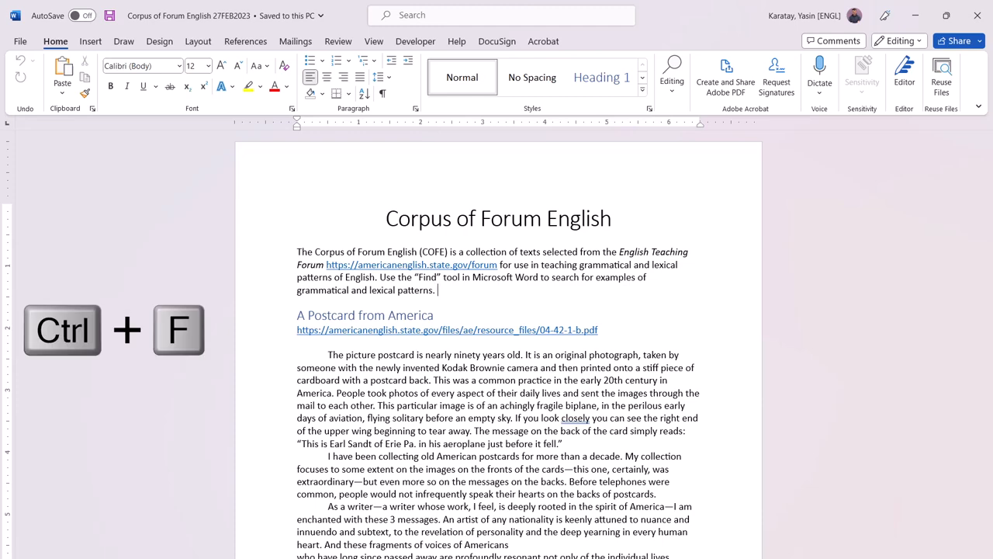
pyautogui.press('Ctrl+F')
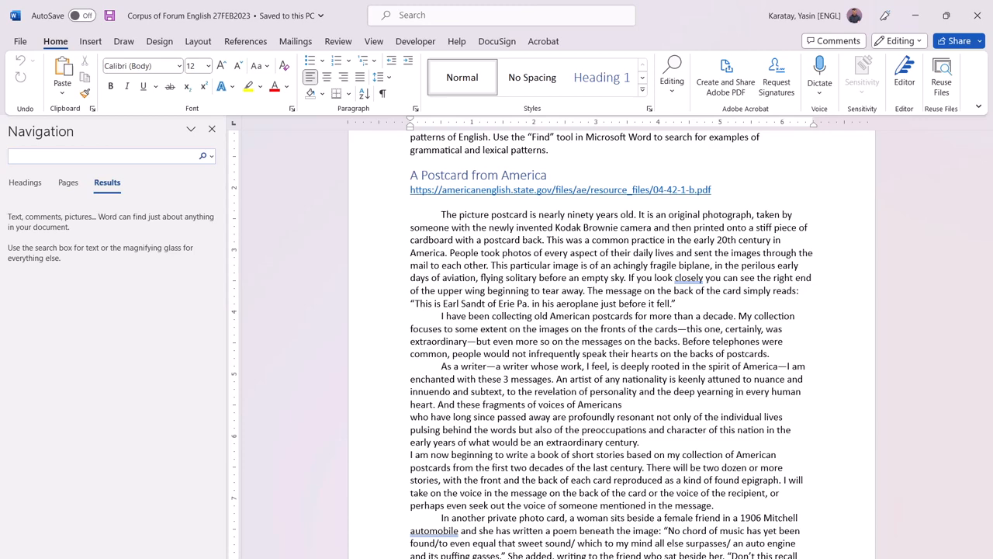
# Step: Search for 'say', listing 80 matches with the first occurrence highlighted
pyautogui.write('say')
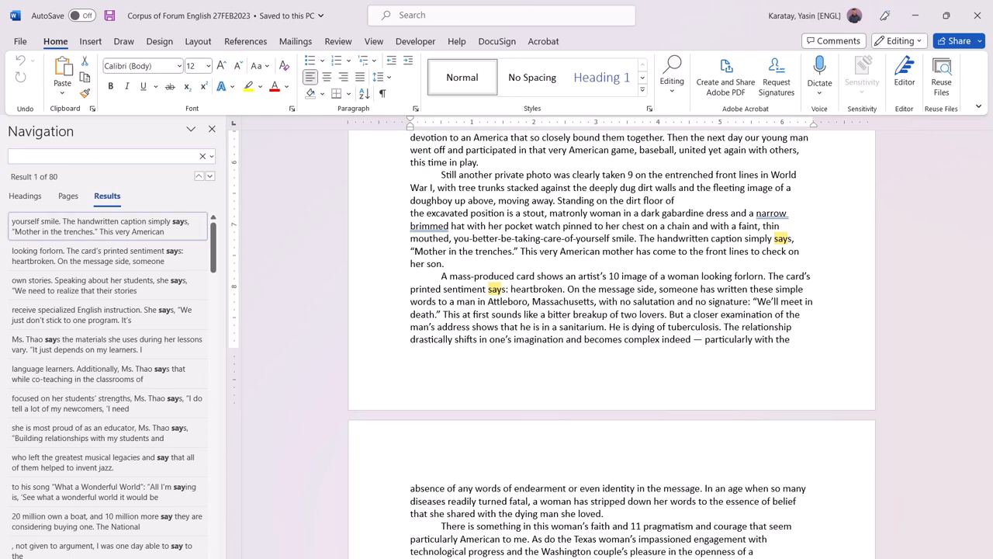
pyautogui.write('say')
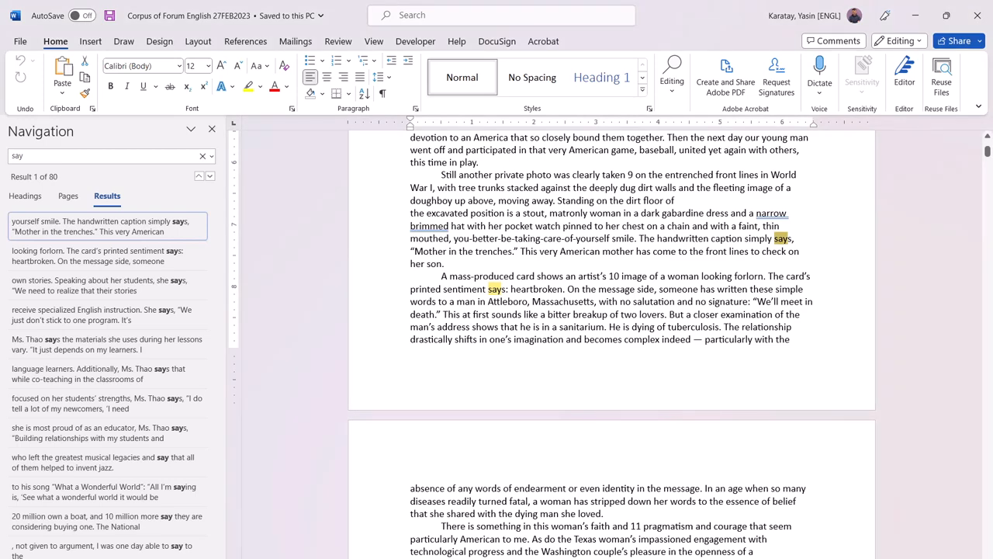
pyautogui.moveTo(410, 227); pyautogui.dragTo(519, 252)
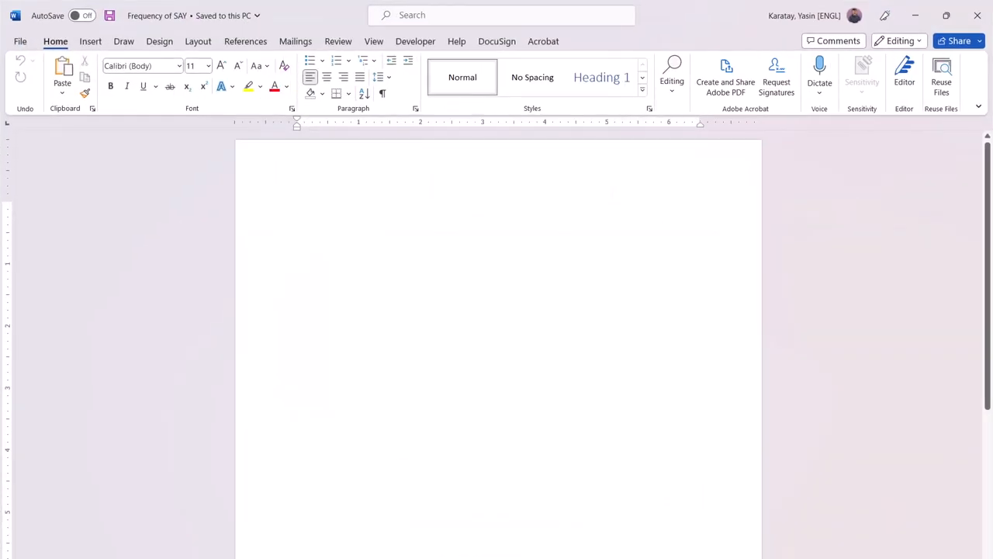
pyautogui.click(296, 206)
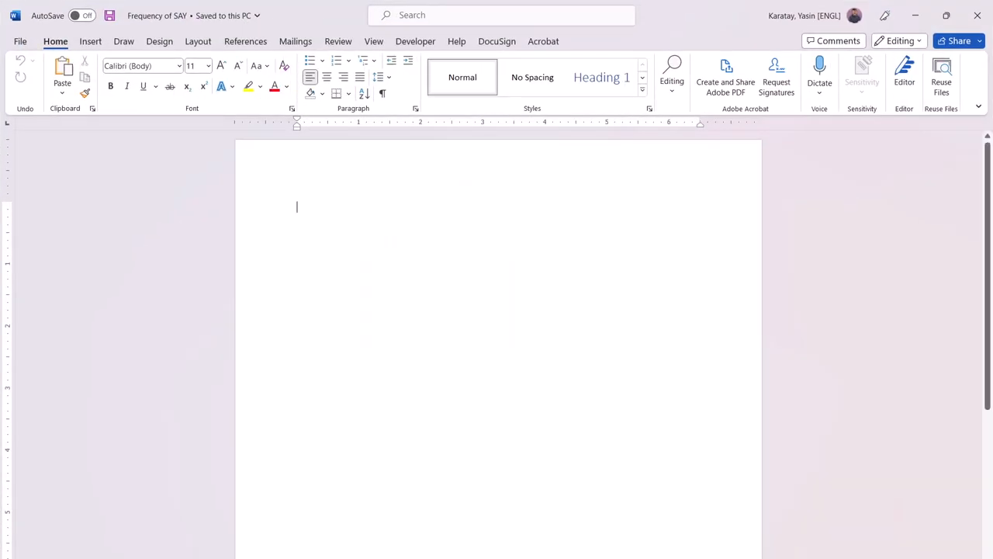
pyautogui.press('Ctrl+v')
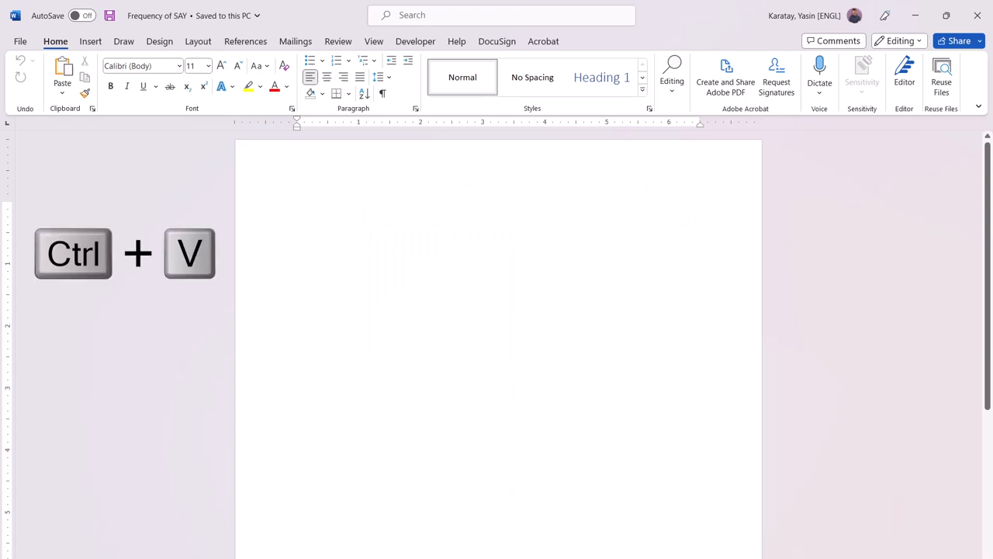
pyautogui.press('Ctrl+V')
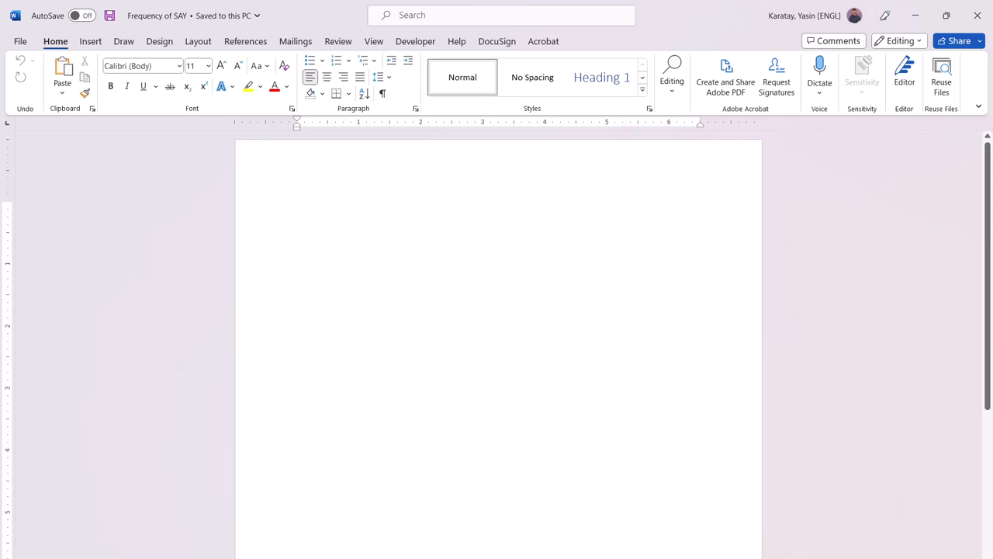
pyautogui.click(297, 208)
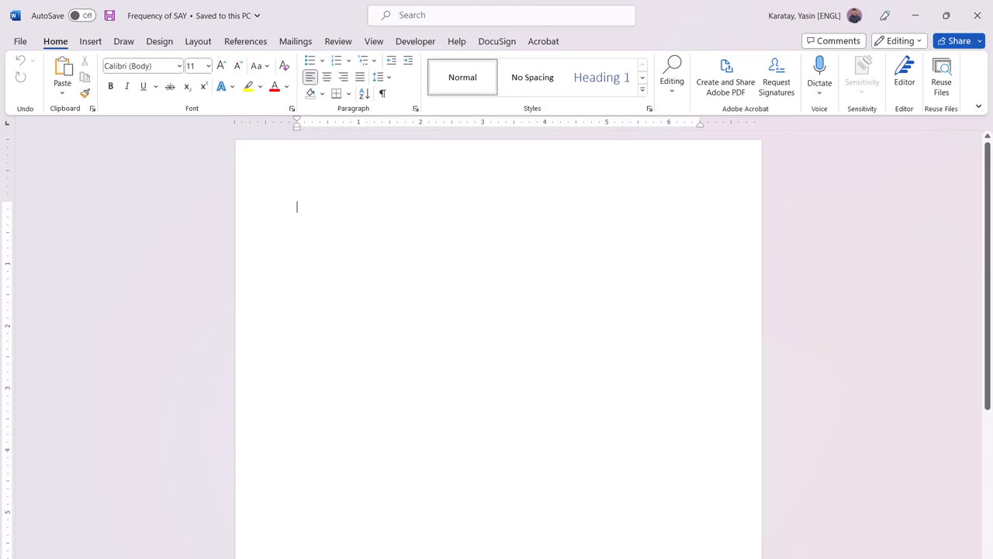